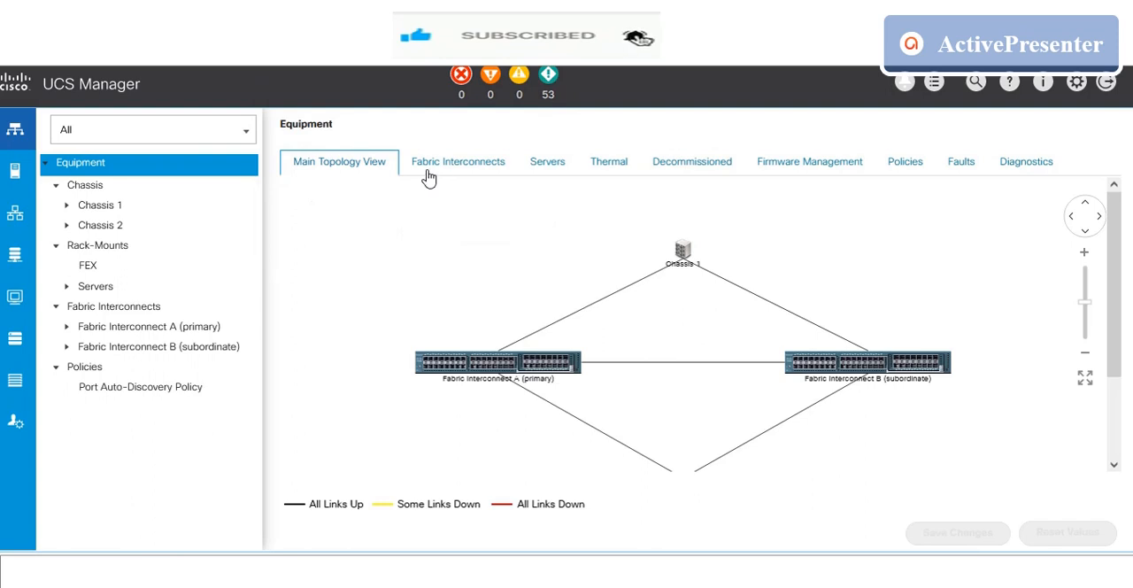
mouse_move(343, 220)
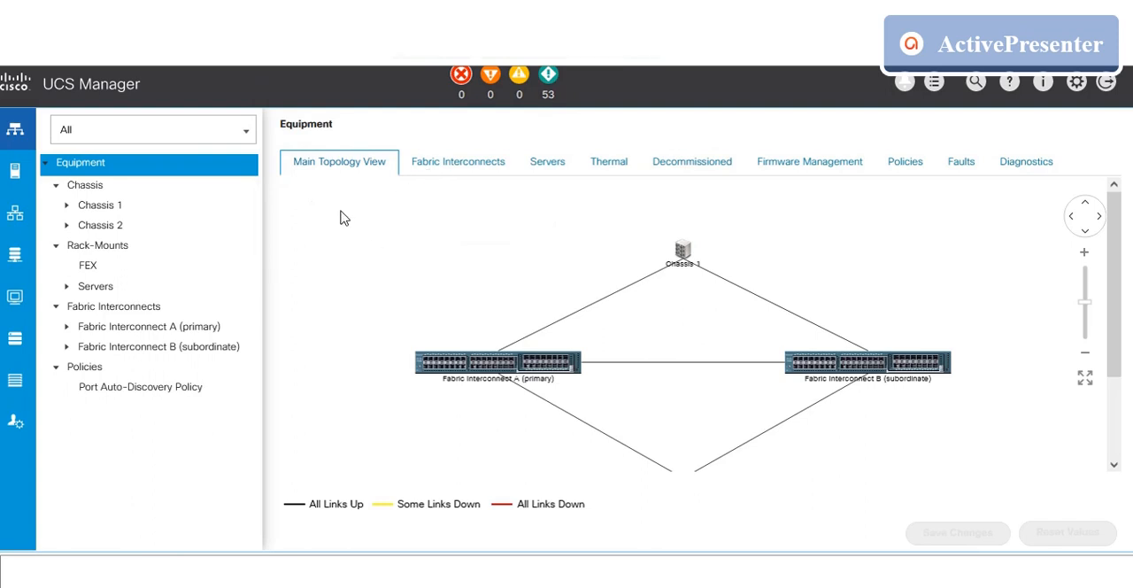
mouse_move(237, 232)
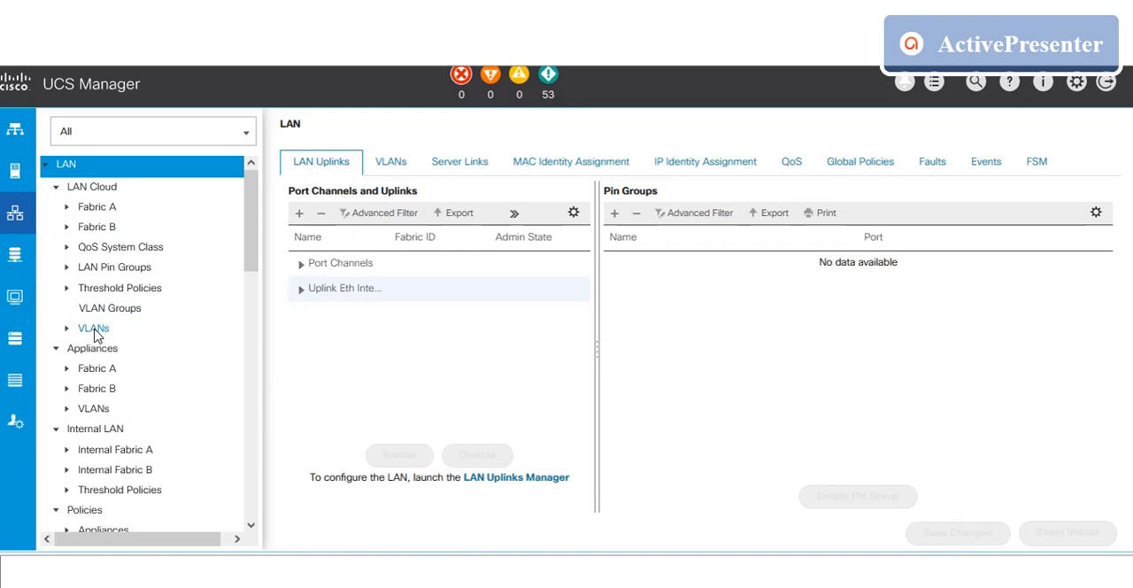
Browse the LAN Cloud VLANs list, briefly checking the existing VLAN Groups.
click(92, 325)
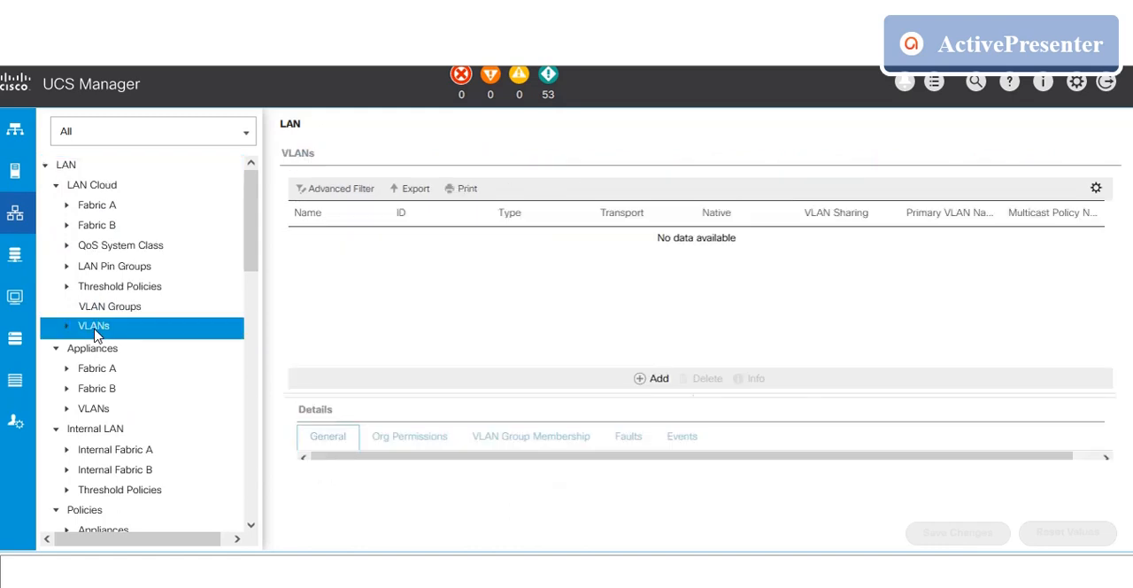
click(94, 326)
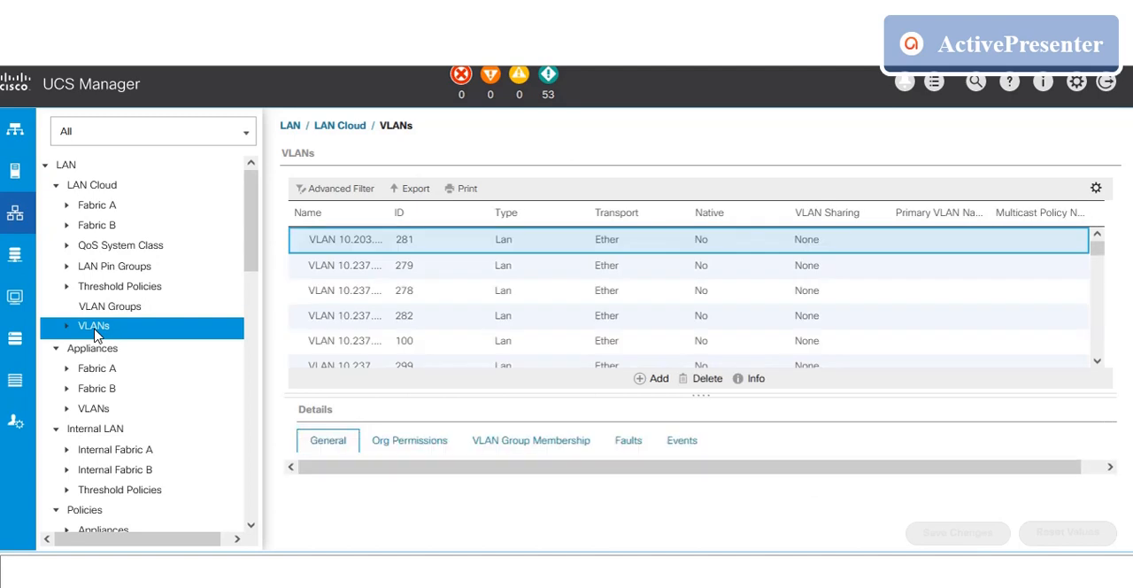
click(110, 305)
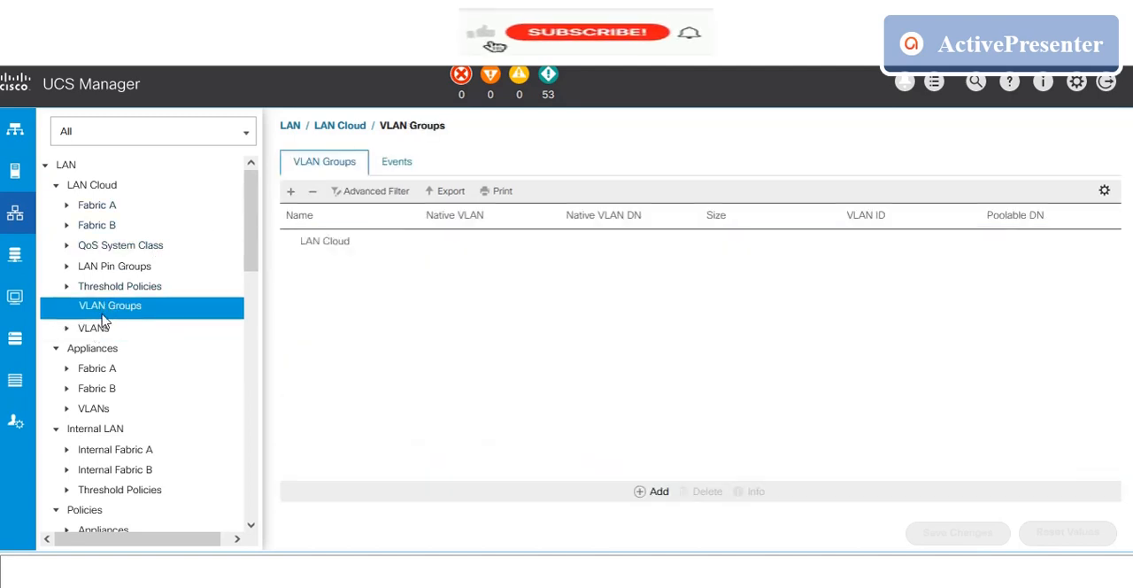
click(94, 326)
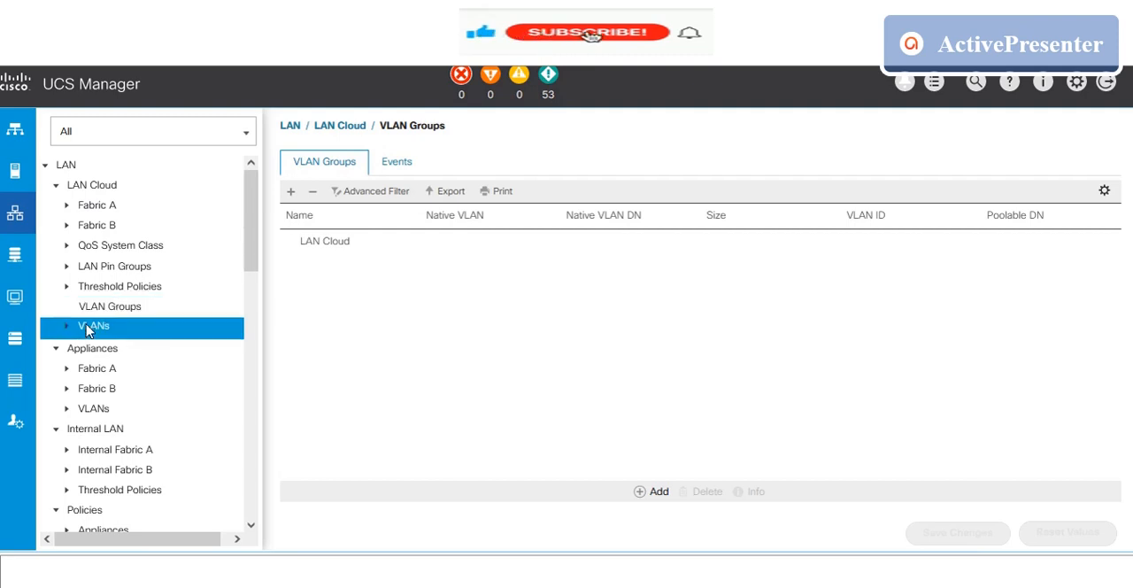
click(92, 325)
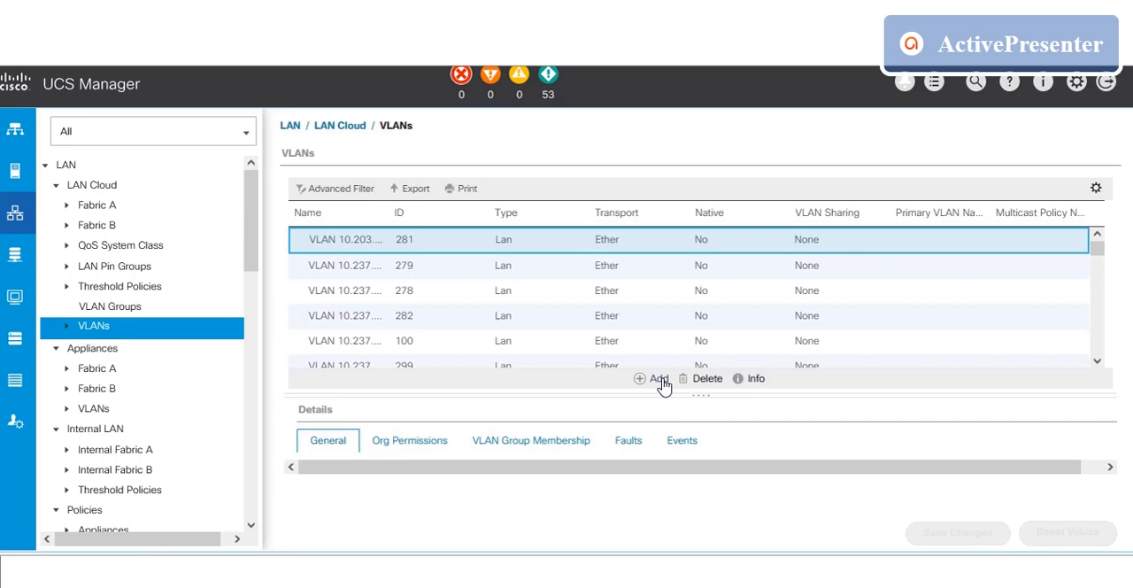
Fill a new VLAN entry named TEST_VLAN01 with VLAN ID 1002.
click(651, 379)
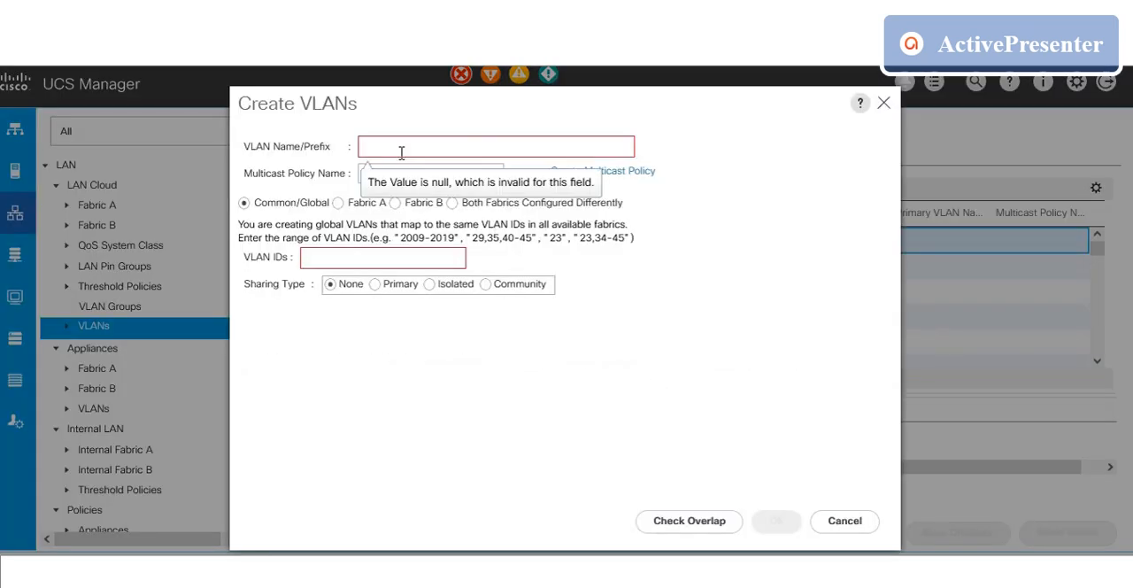
text(TEST)
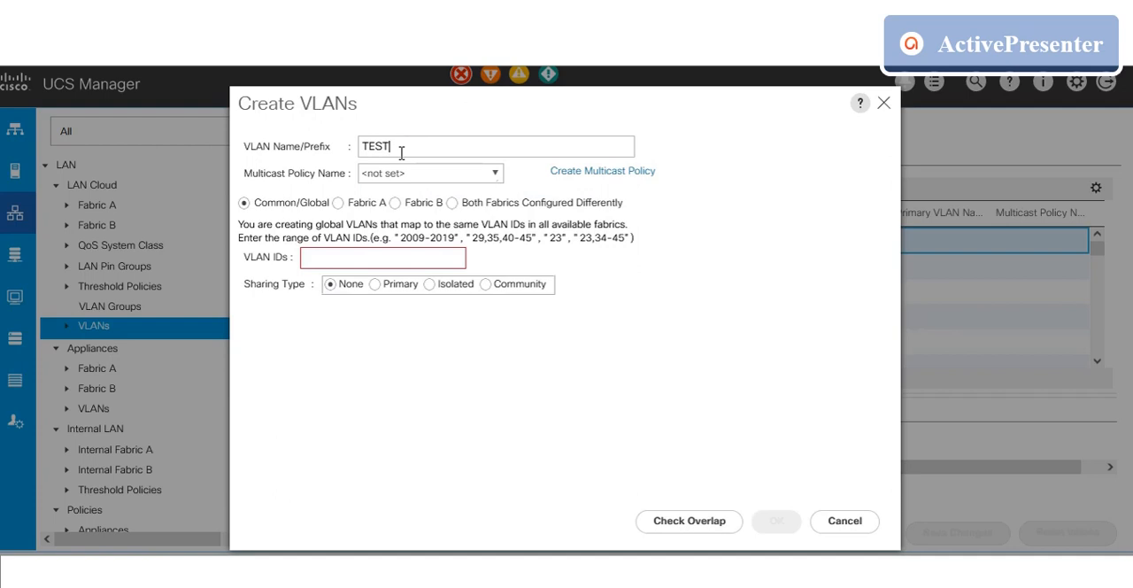
text(_VLAN01)
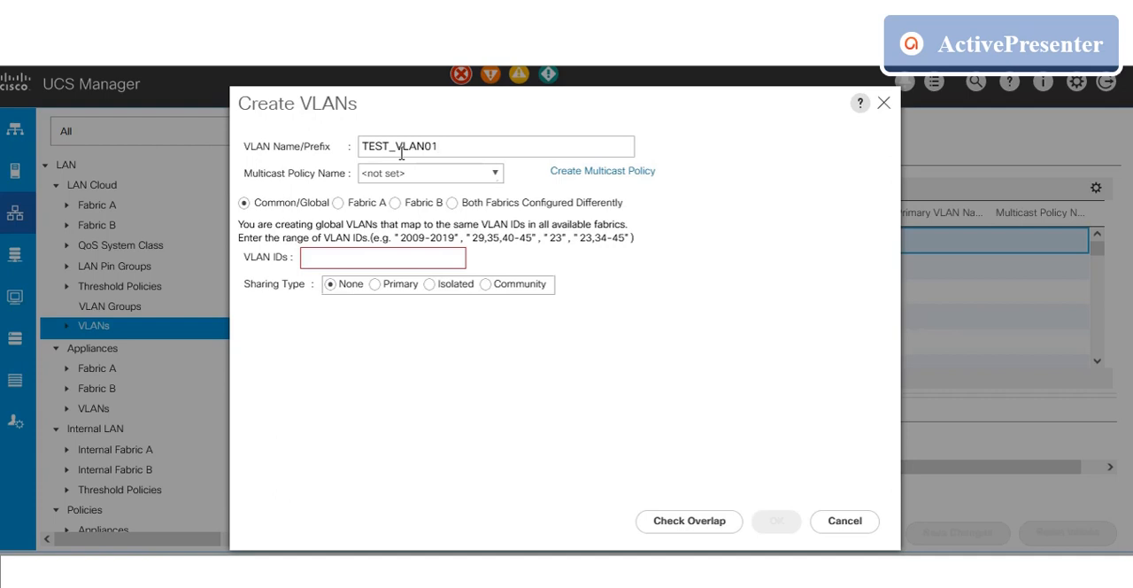
mouse_move(489, 248)
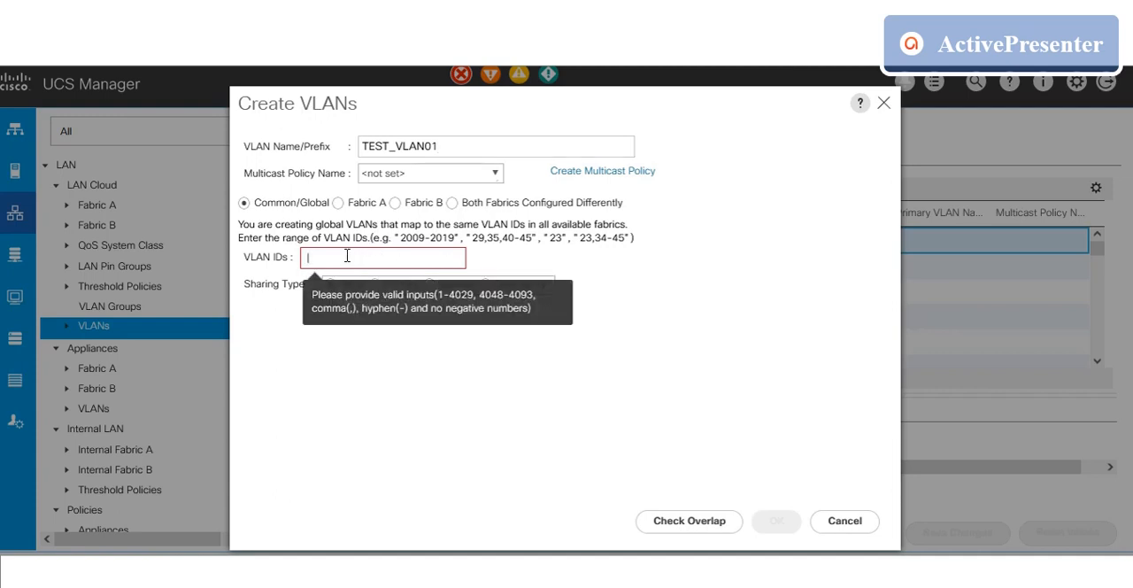
text(1002)
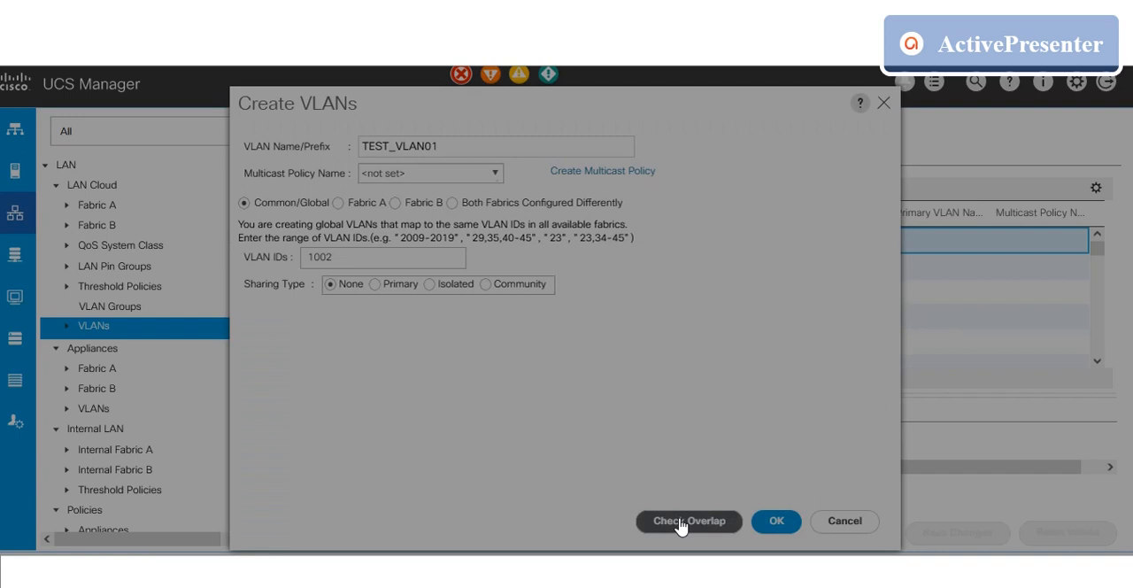
Run Check Overlap for VLANs and VSANs with no conflicts, then create TEST_VLAN01.
click(687, 520)
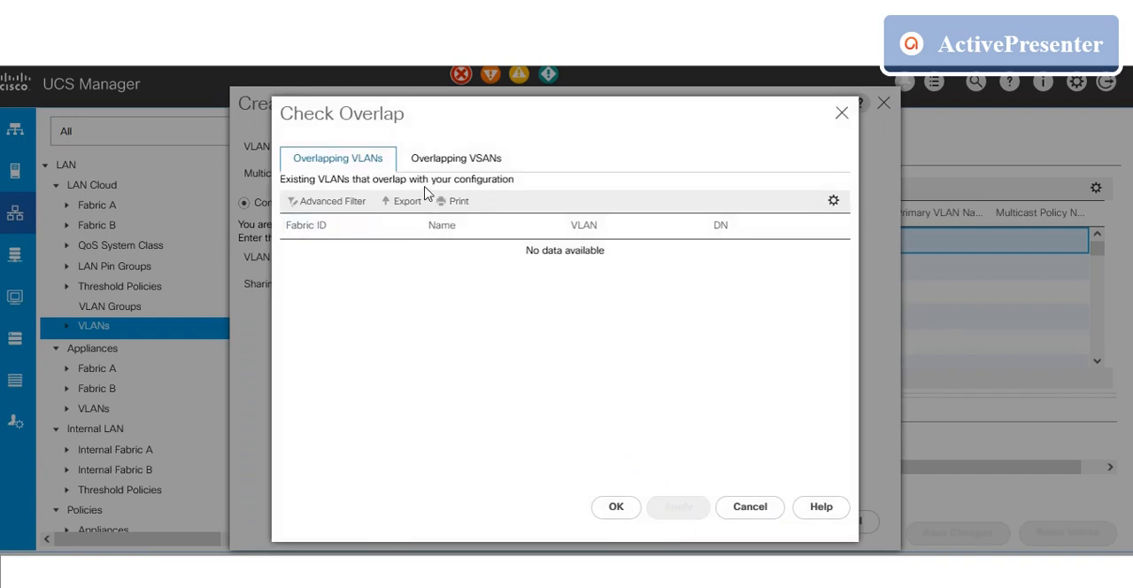
click(455, 158)
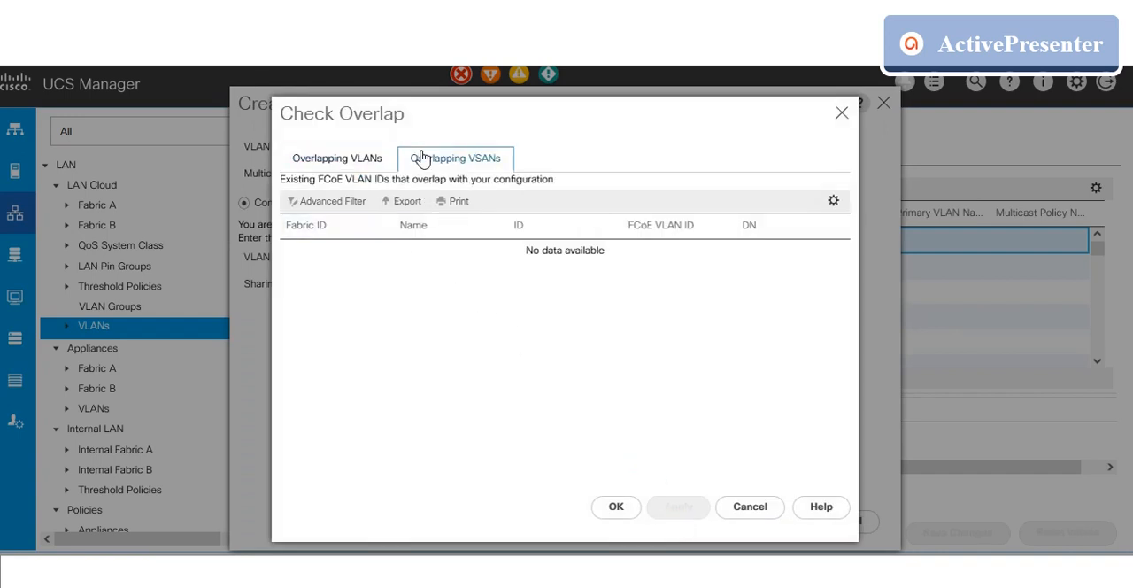
click(337, 157)
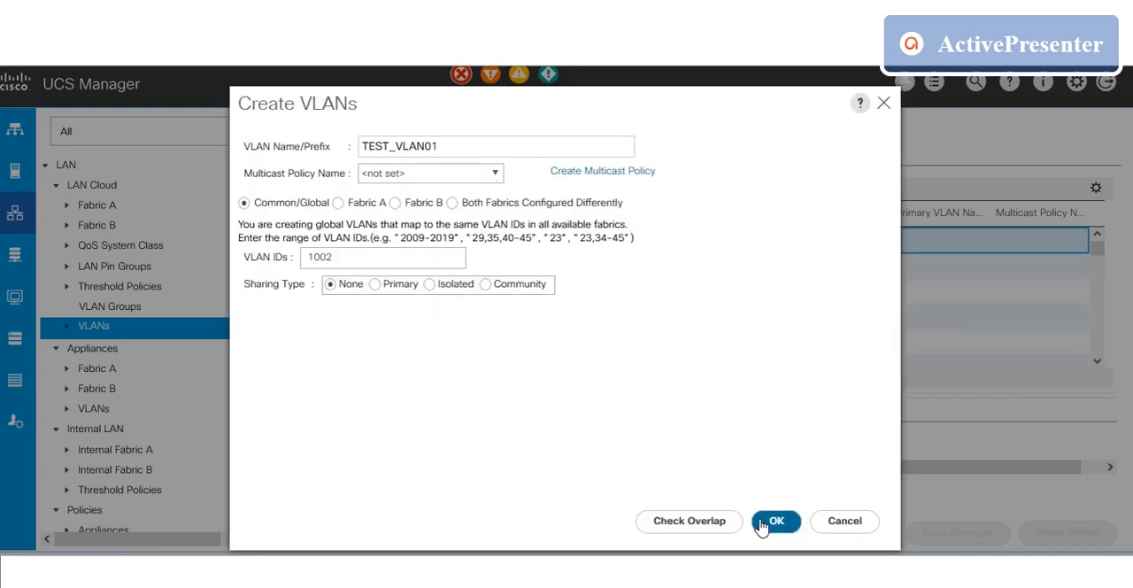
click(776, 521)
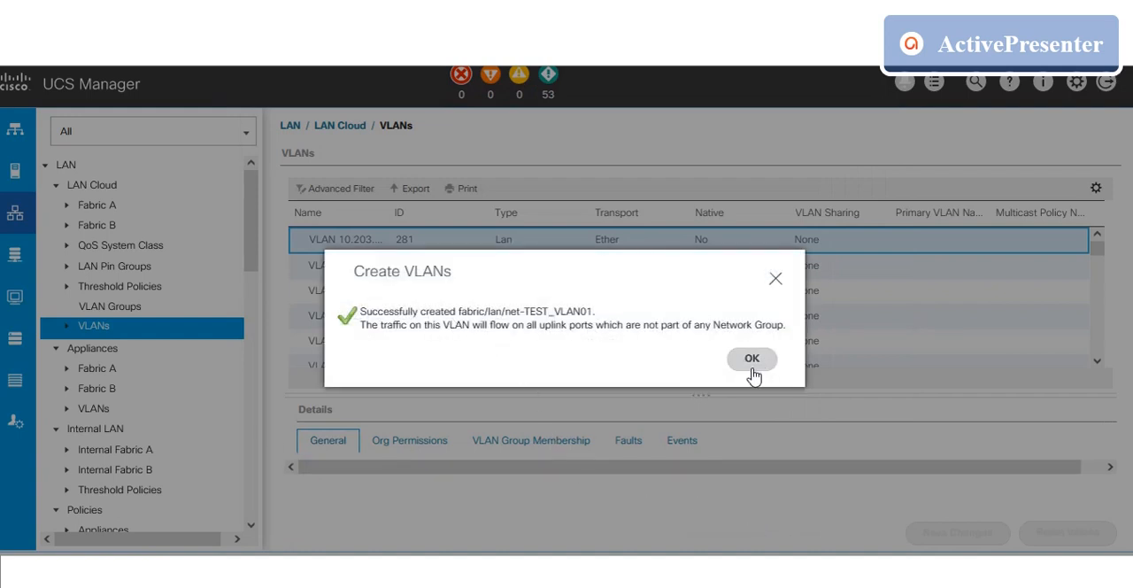
Dismiss the creation confirmation and locate TEST_VLAN01 (ID 1002) in the VLAN list.
click(751, 358)
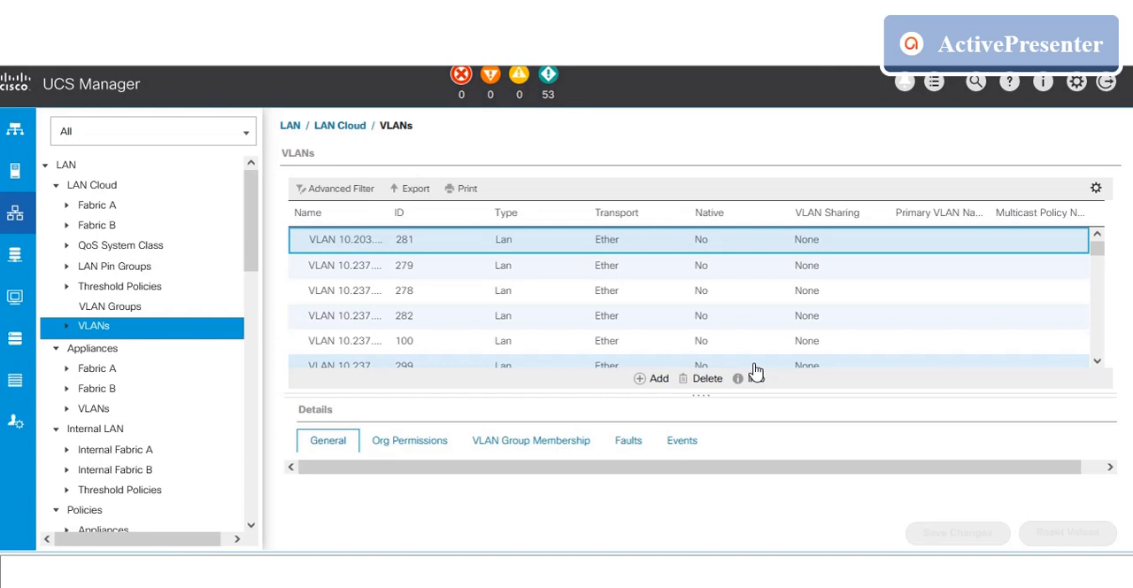
mouse_move(127, 306)
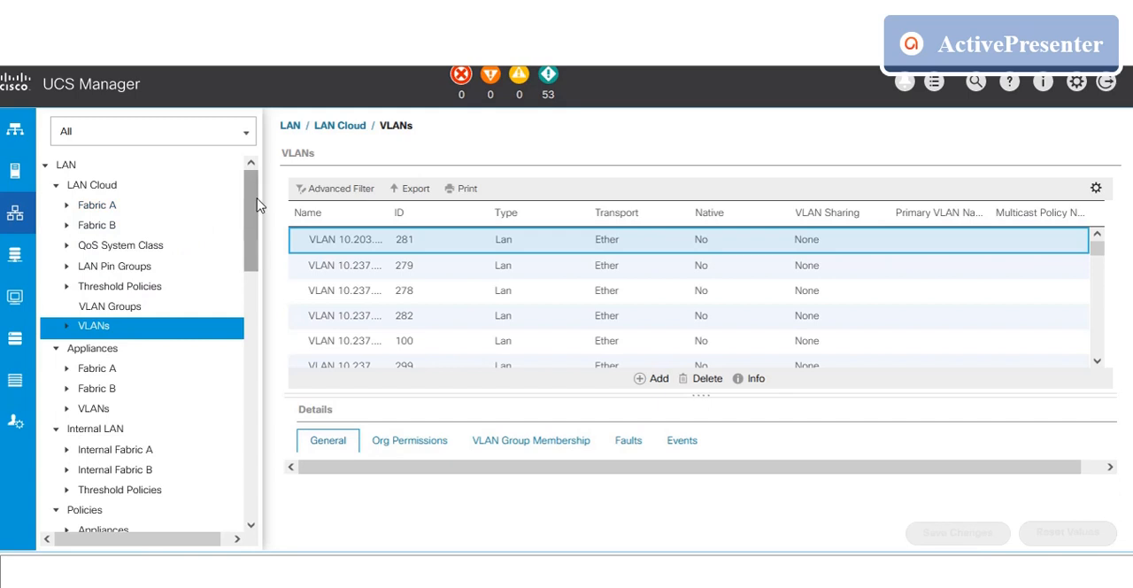
mouse_move(381, 321)
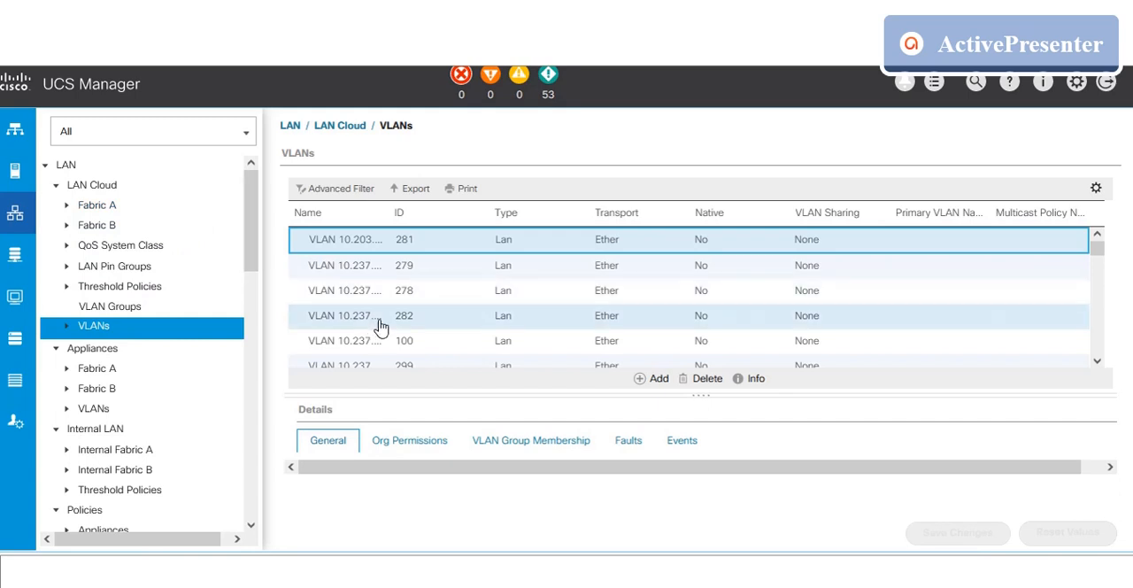
scroll(down, 3)
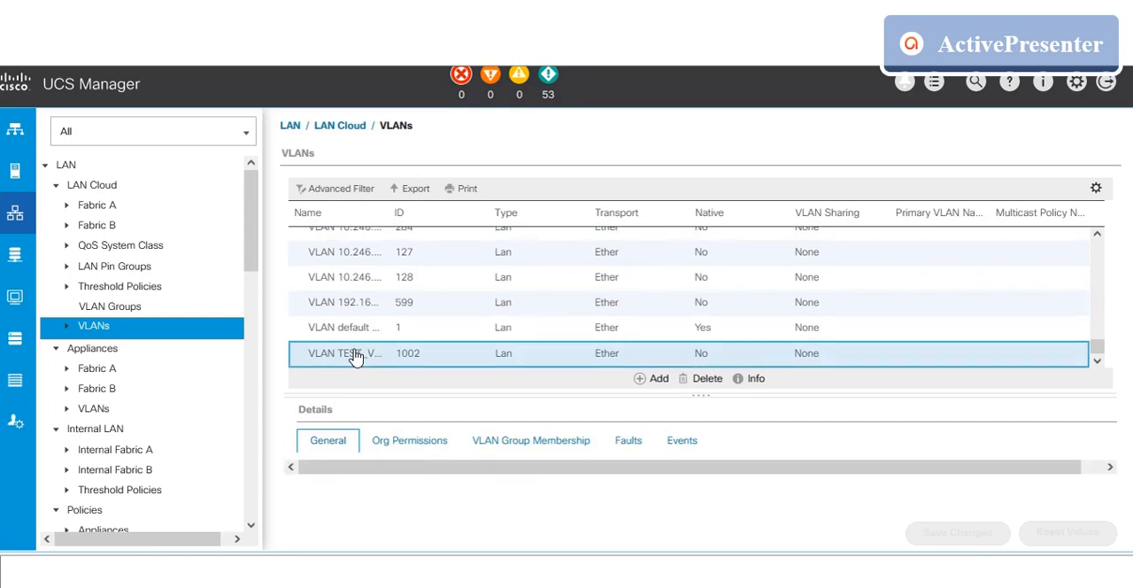
mouse_move(709, 380)
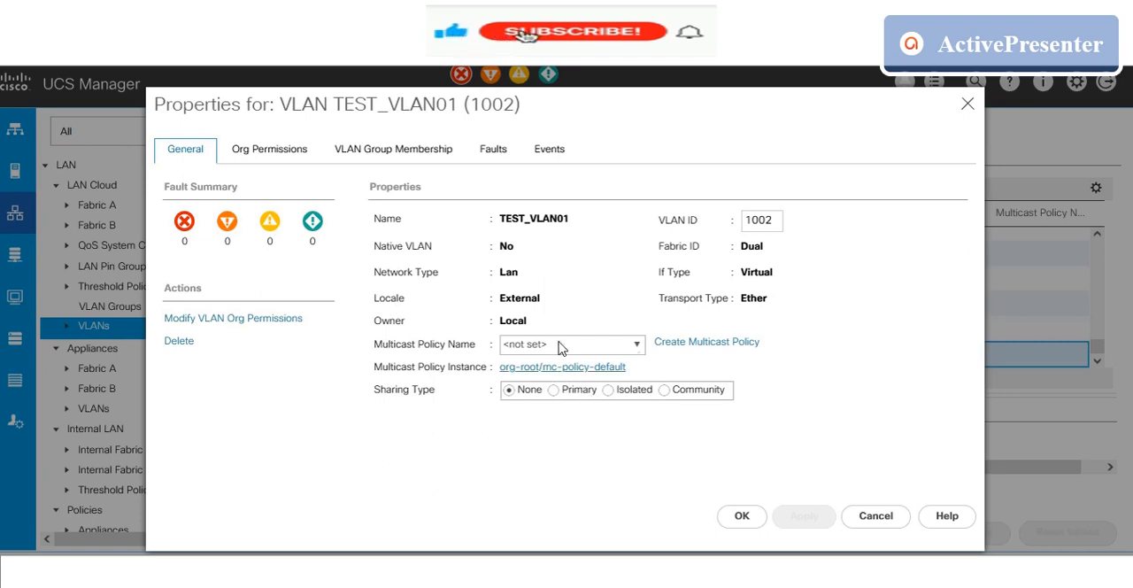
Review TEST_VLAN01's Faults and General properties, then cancel out without changes.
click(493, 149)
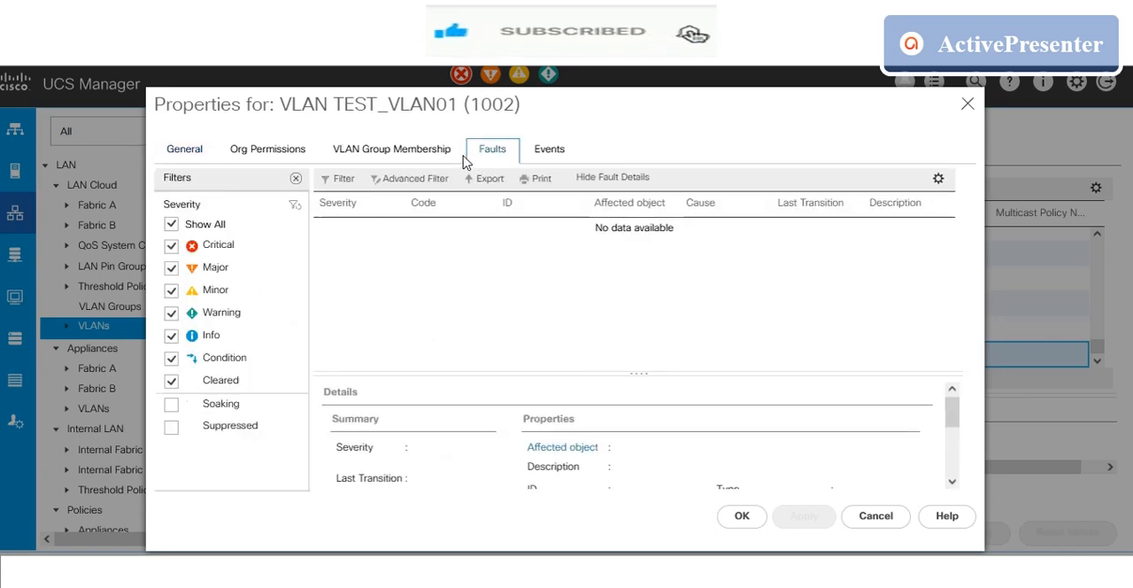
click(184, 149)
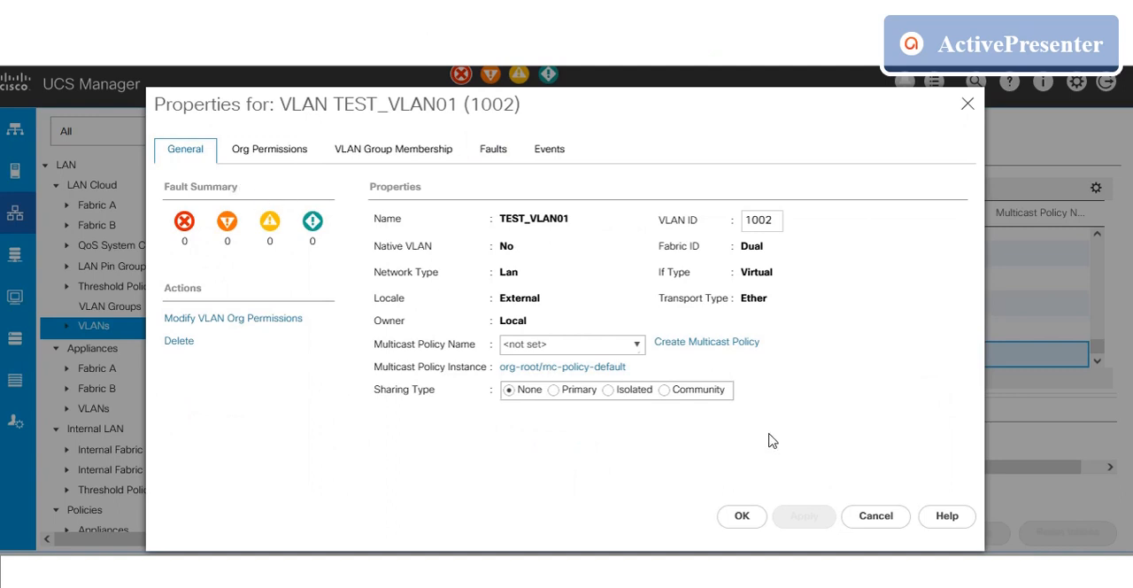
mouse_move(874, 517)
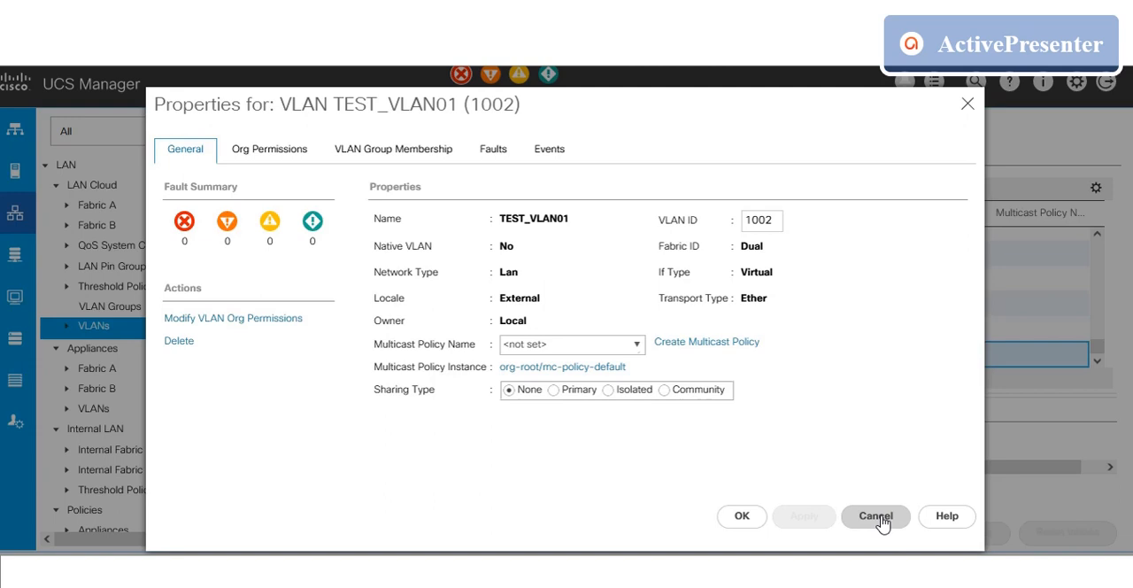
click(875, 515)
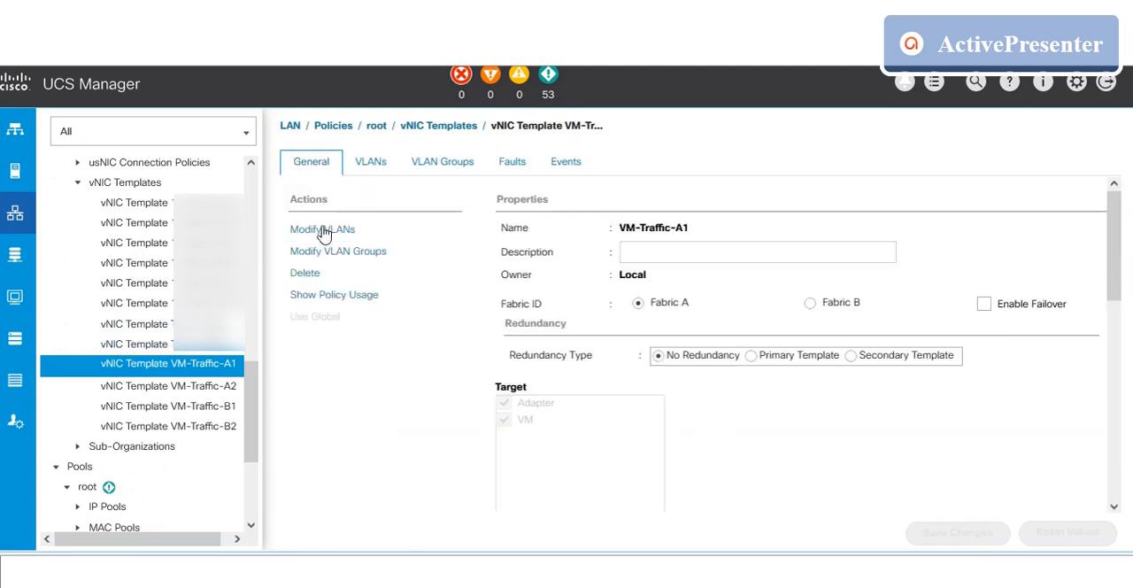
Add TEST_VLAN01 to vNIC template VM-Traffic-A1 via Modify VLANs.
click(322, 231)
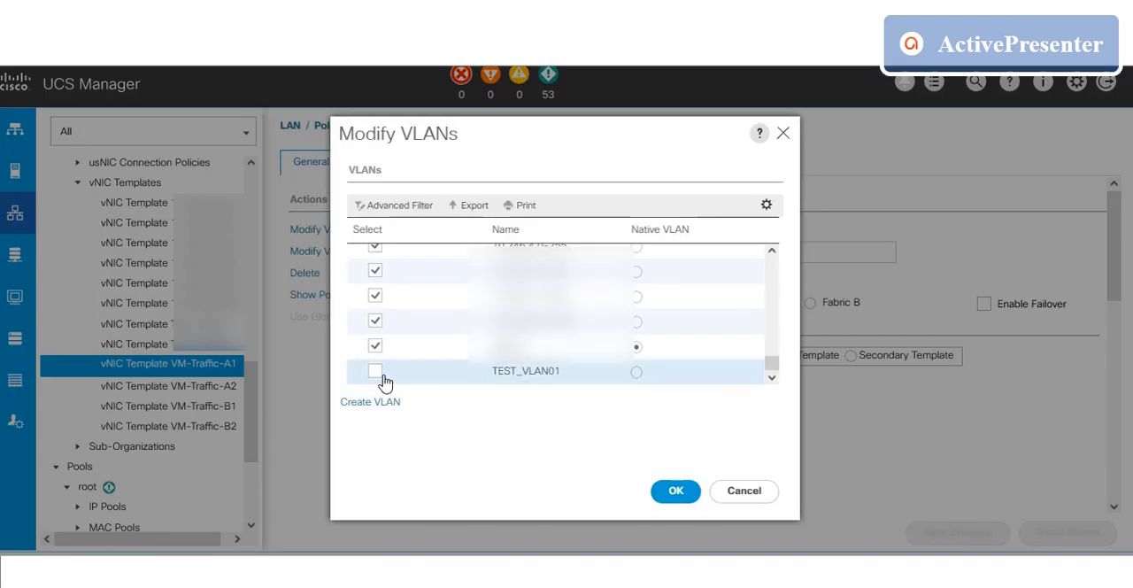
click(376, 372)
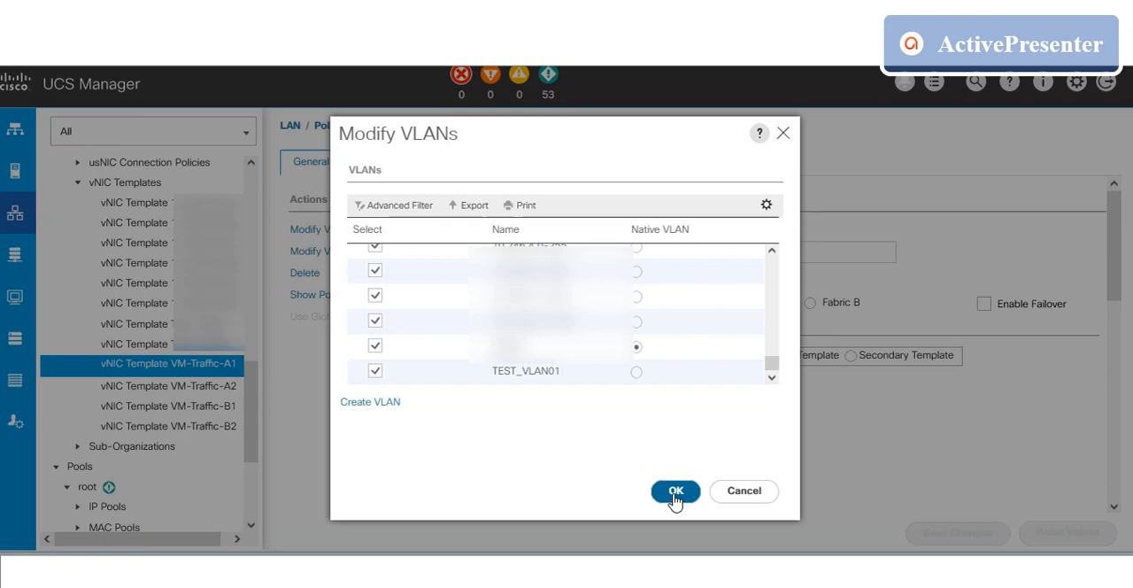
click(675, 491)
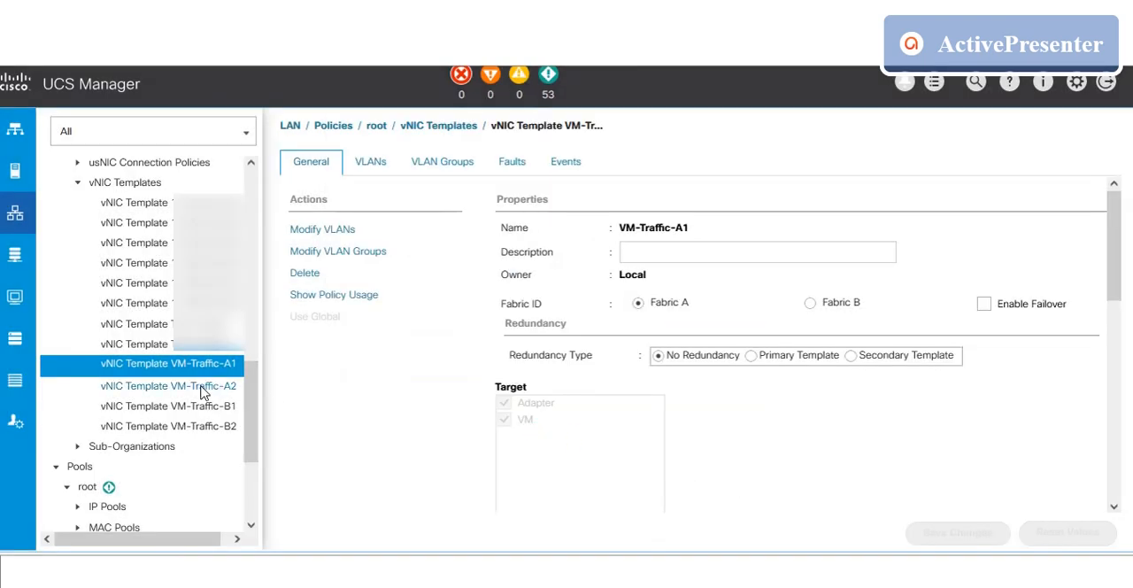
Add TEST_VLAN01 to vNIC template VM-Traffic-A2 via Modify VLANs.
click(168, 386)
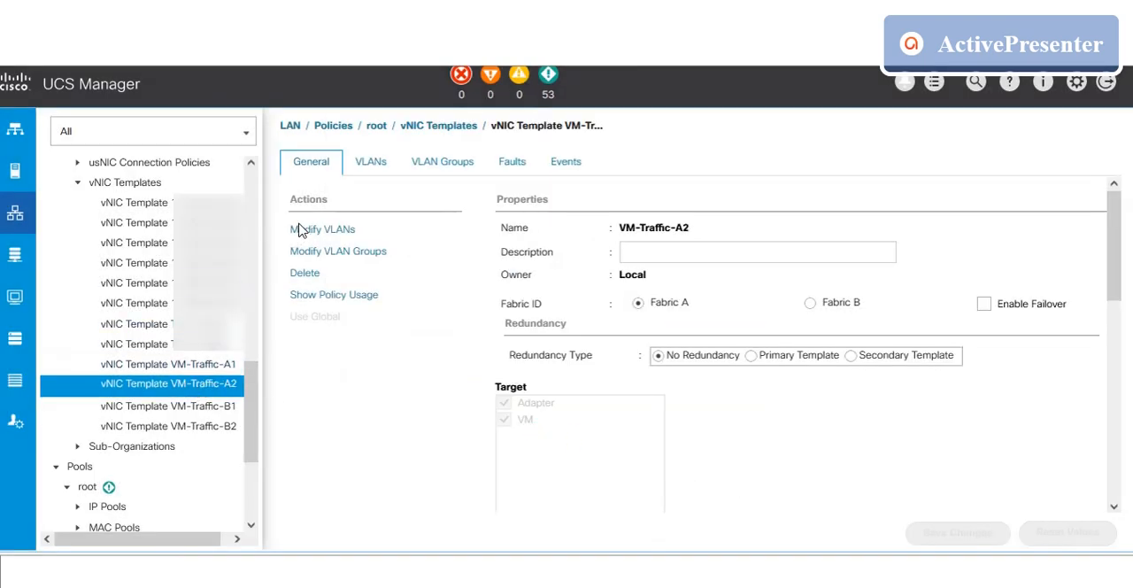
click(323, 229)
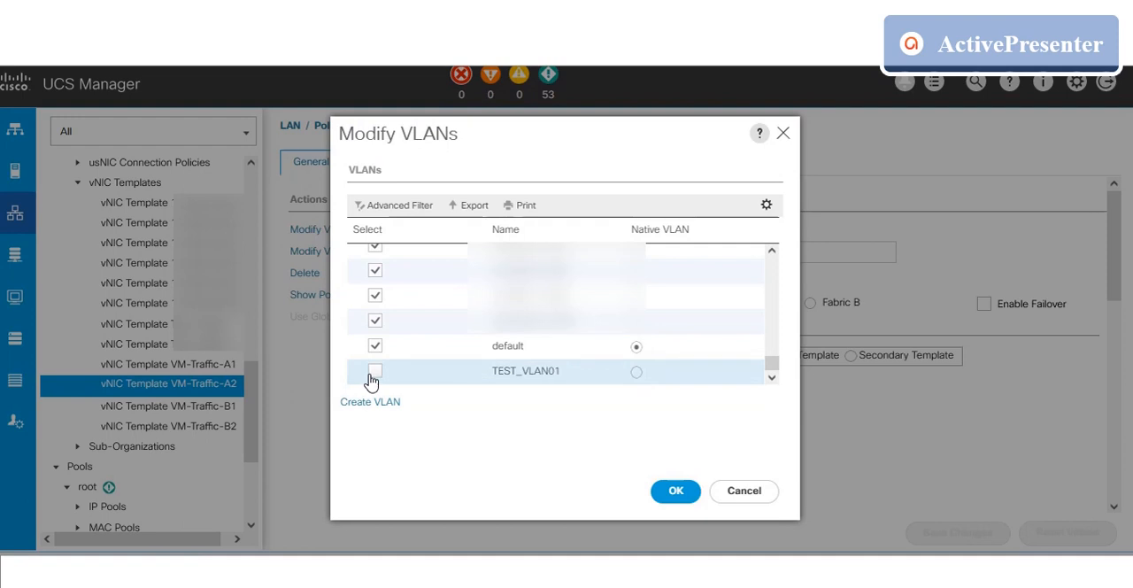
click(373, 372)
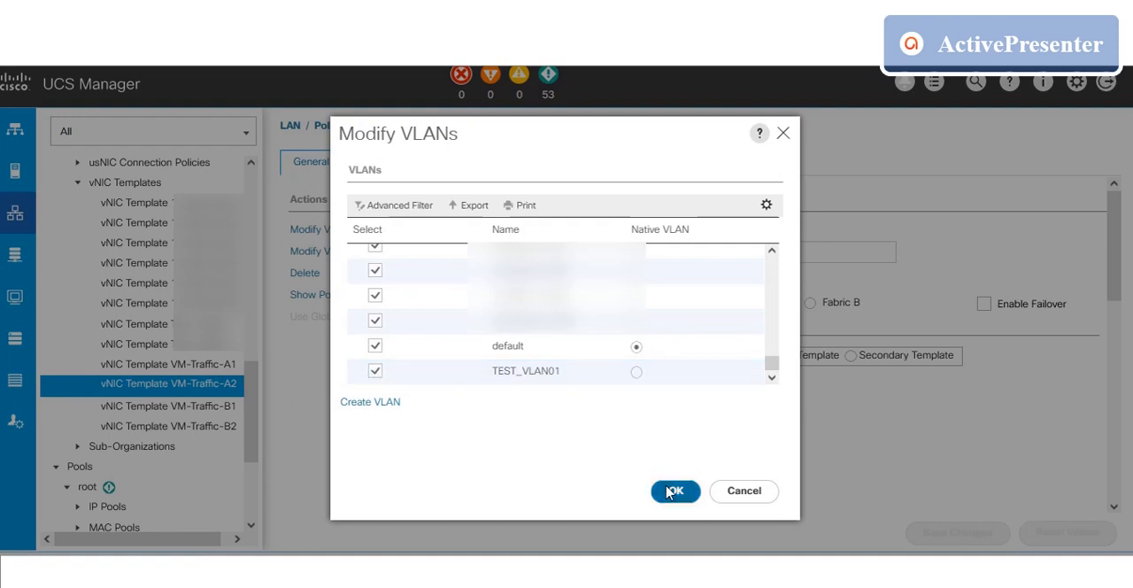
click(674, 491)
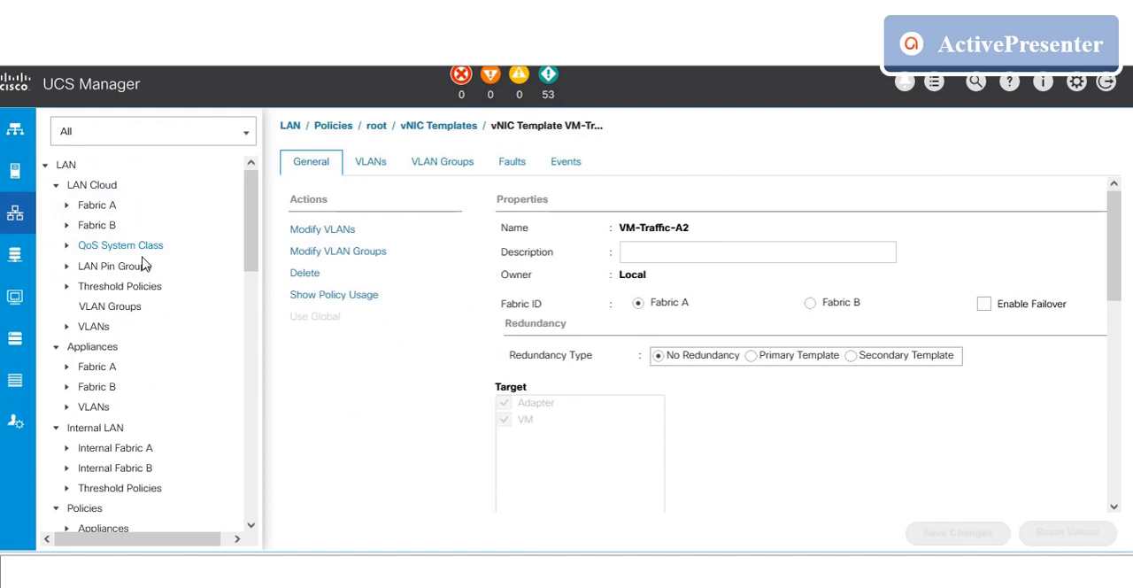
Begin a Create VLAN Group wizard named VLAN_TestGroup and scroll to TEST_VLAN01 in its VLAN list.
click(110, 305)
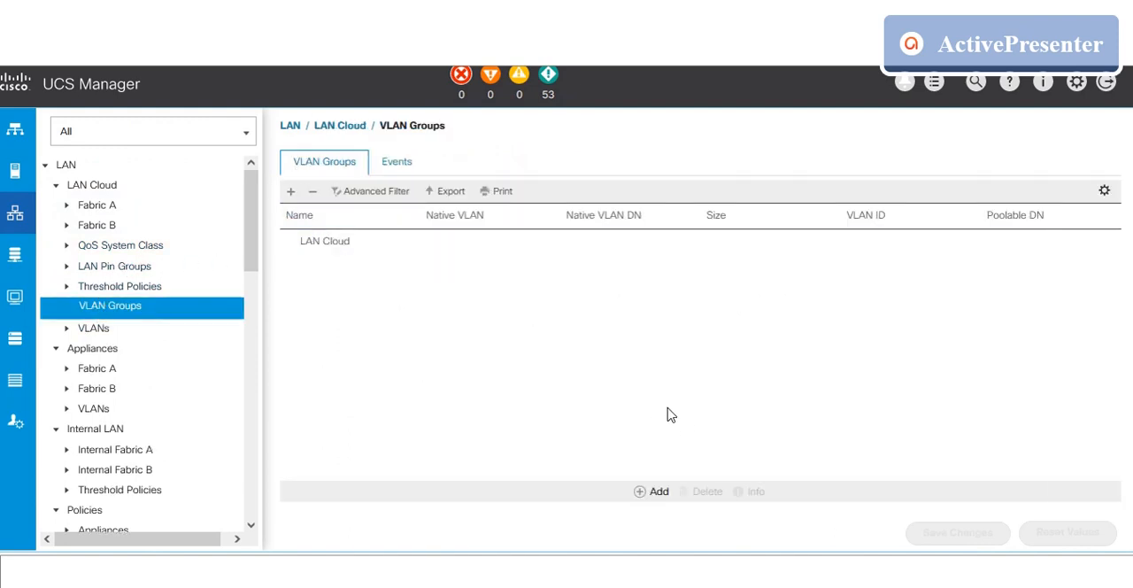
click(652, 492)
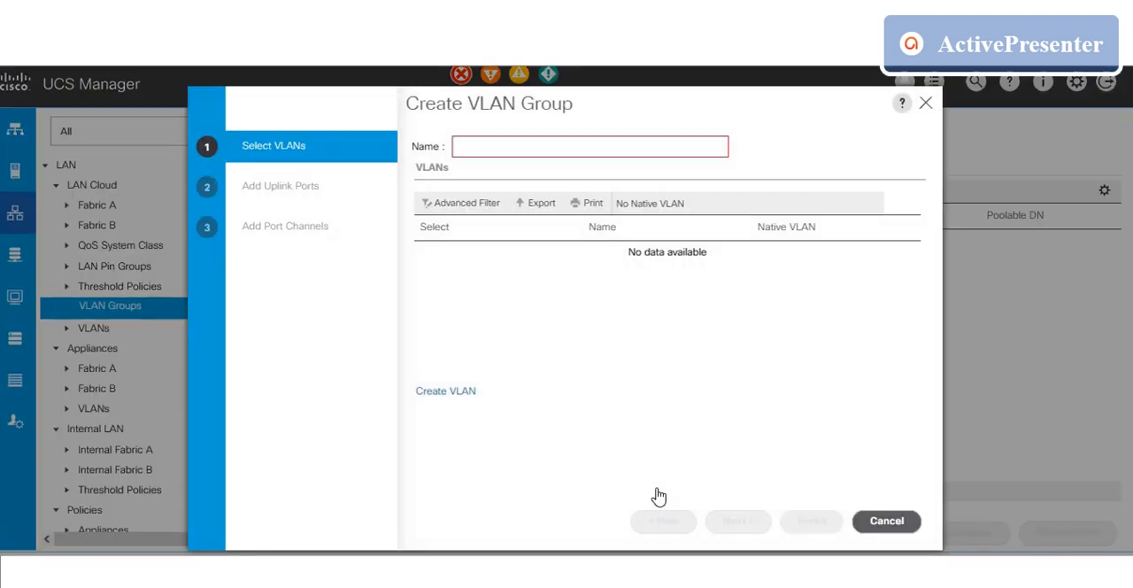
click(589, 145)
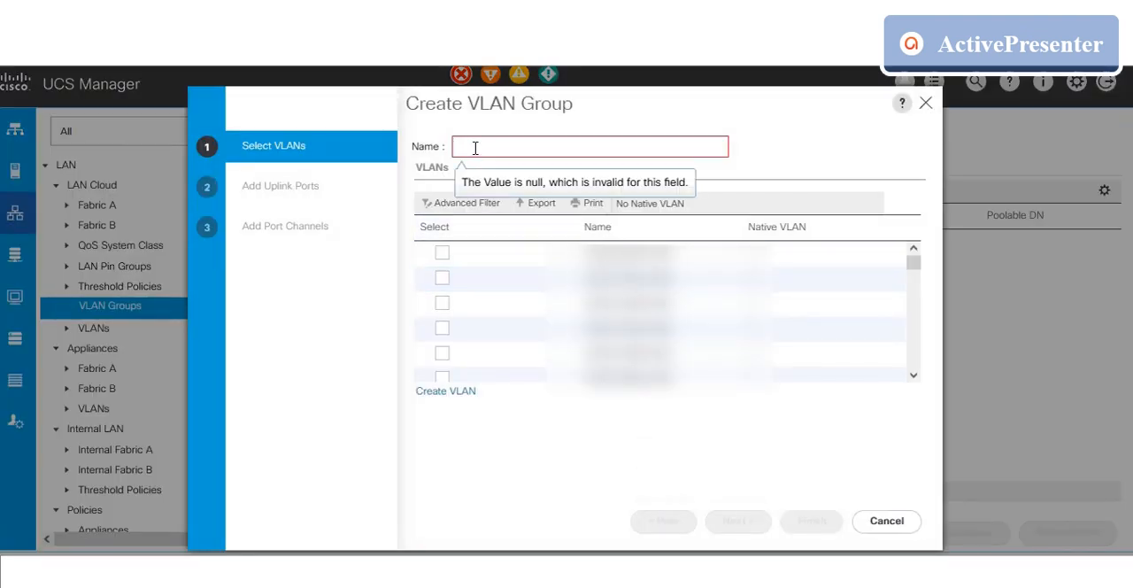
text(test)
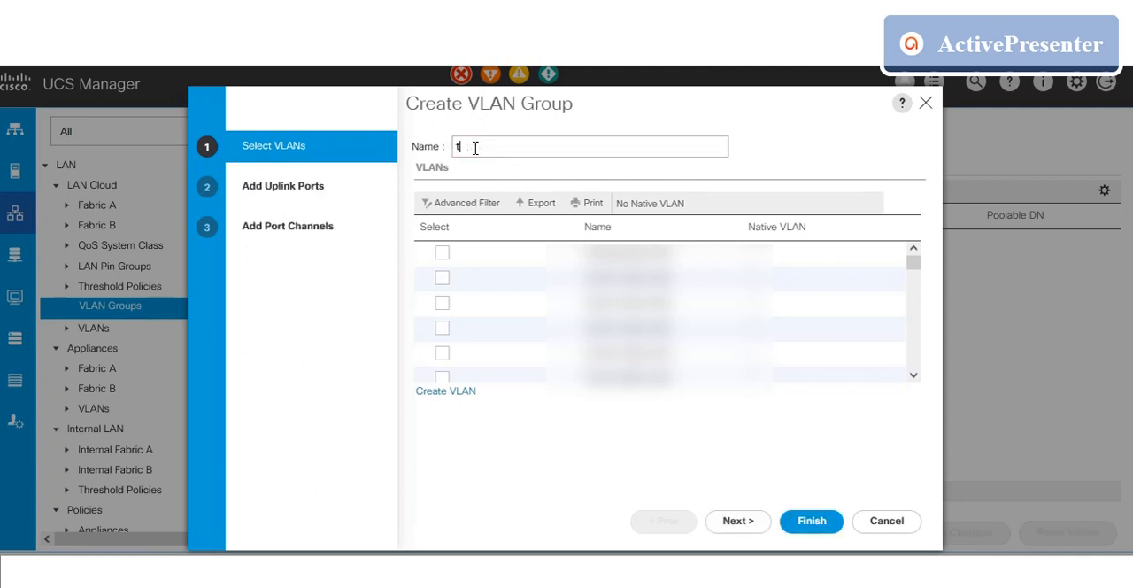
text(VLAN)
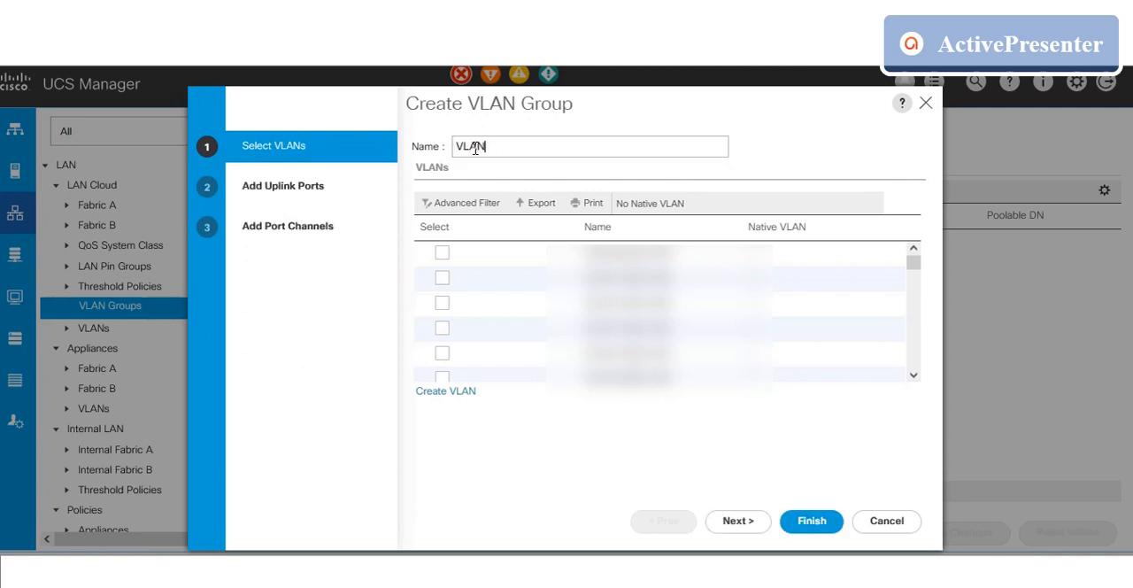
text(_Test)
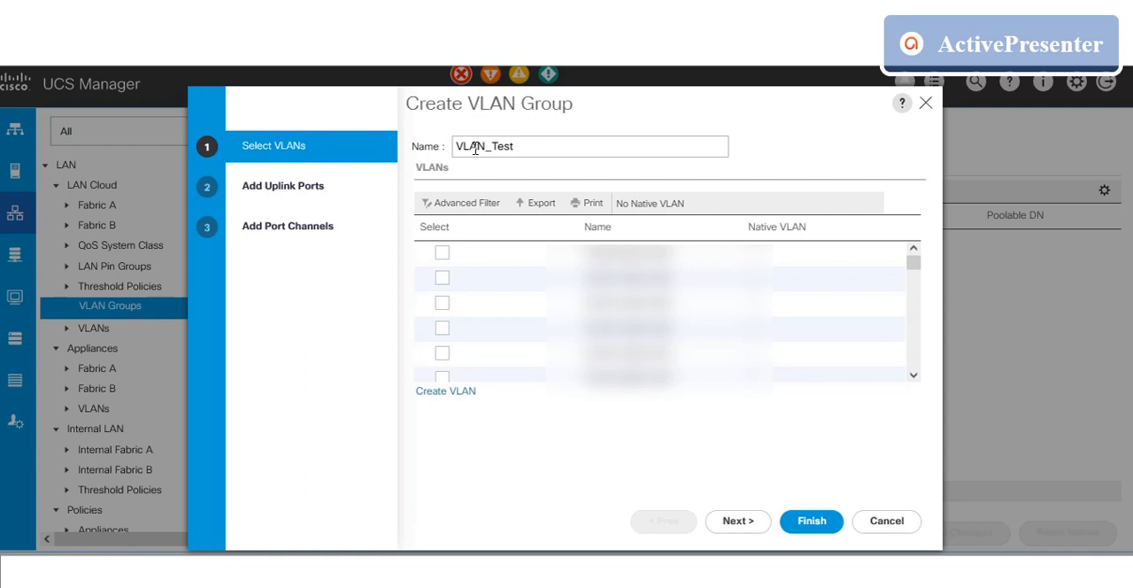
text(Groy)
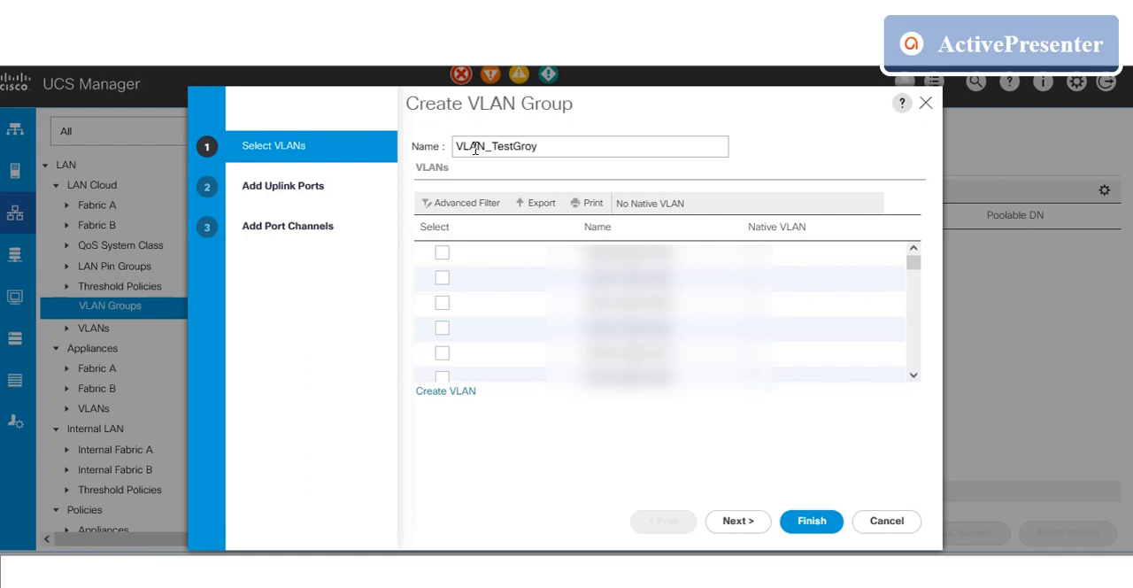
key(Backspace)
text(up)
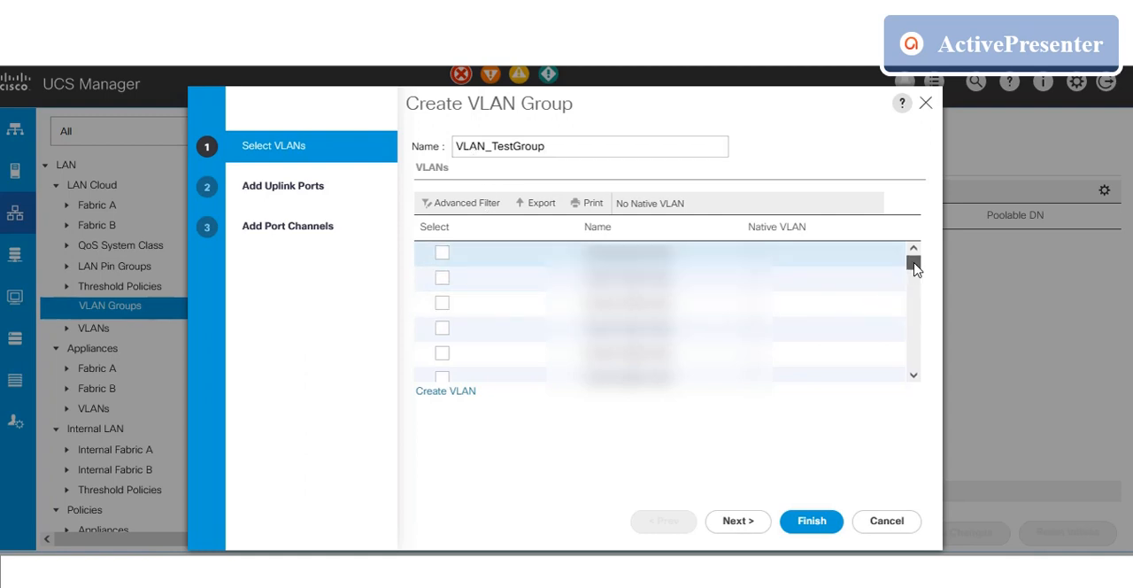
scroll(down, 3)
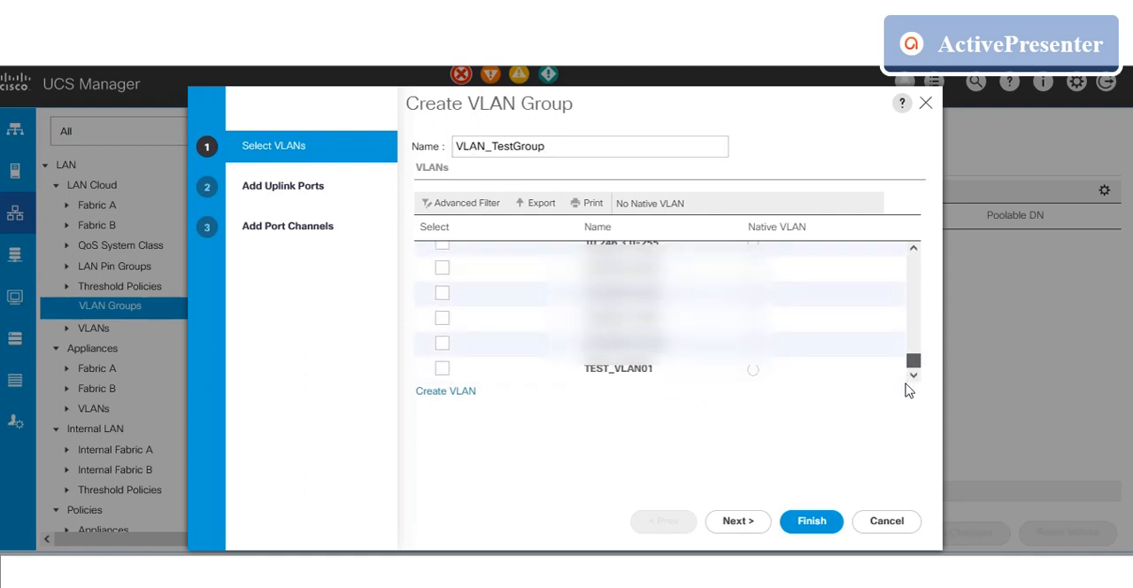